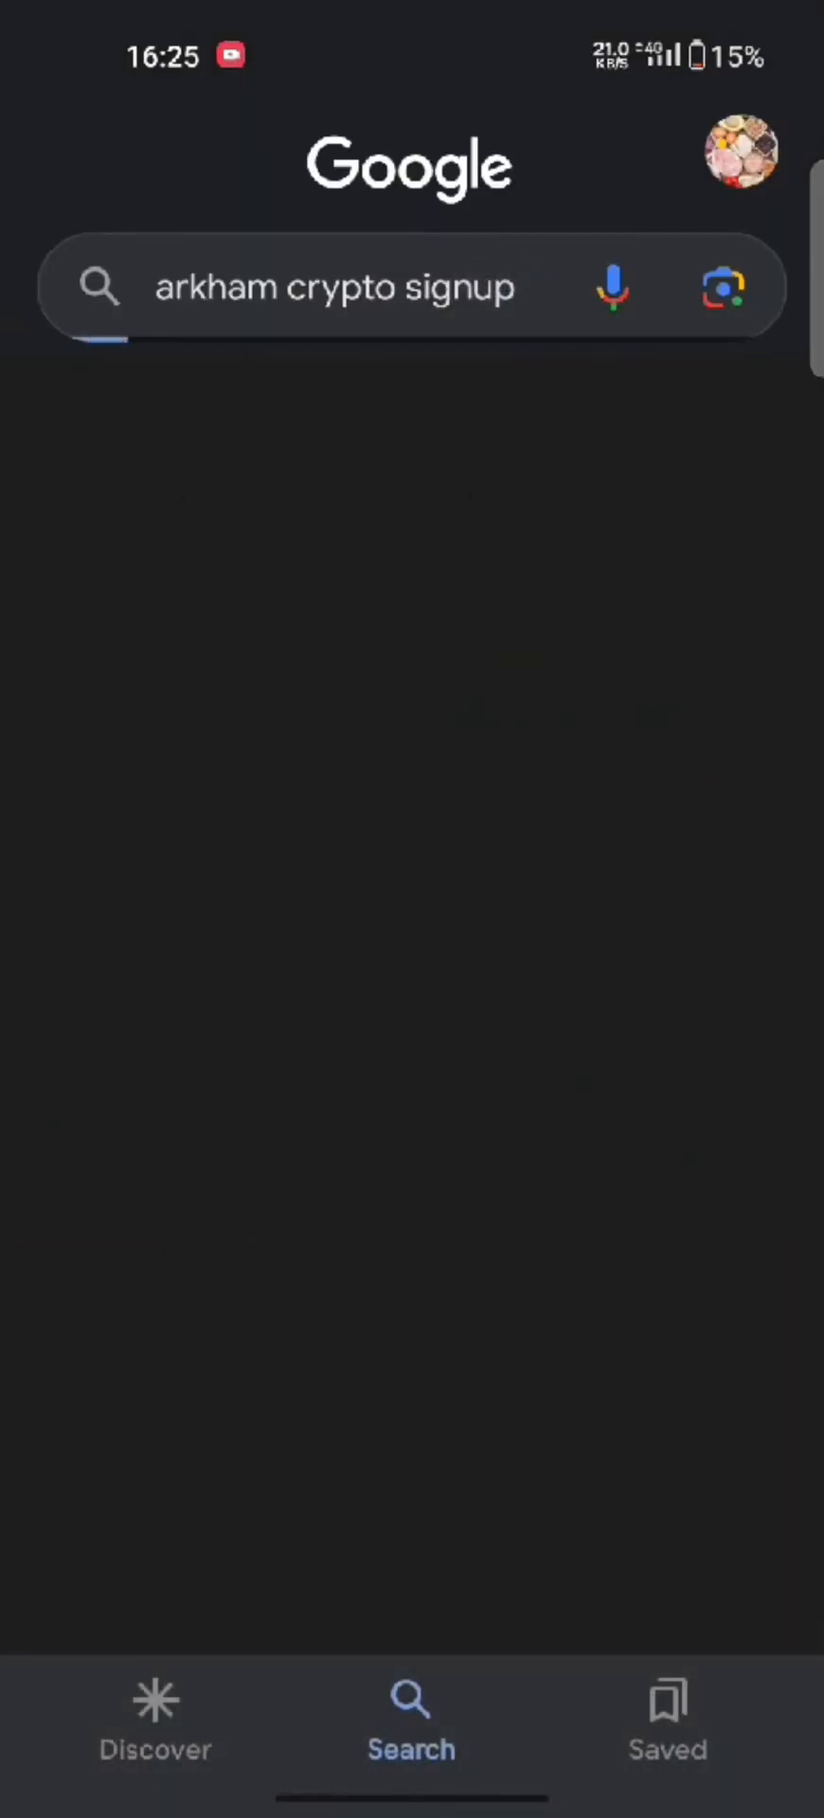
Search Google for 'arkham crypto signup' and open the platform.arkhamintelligence.com Sign Up result
key(enter)
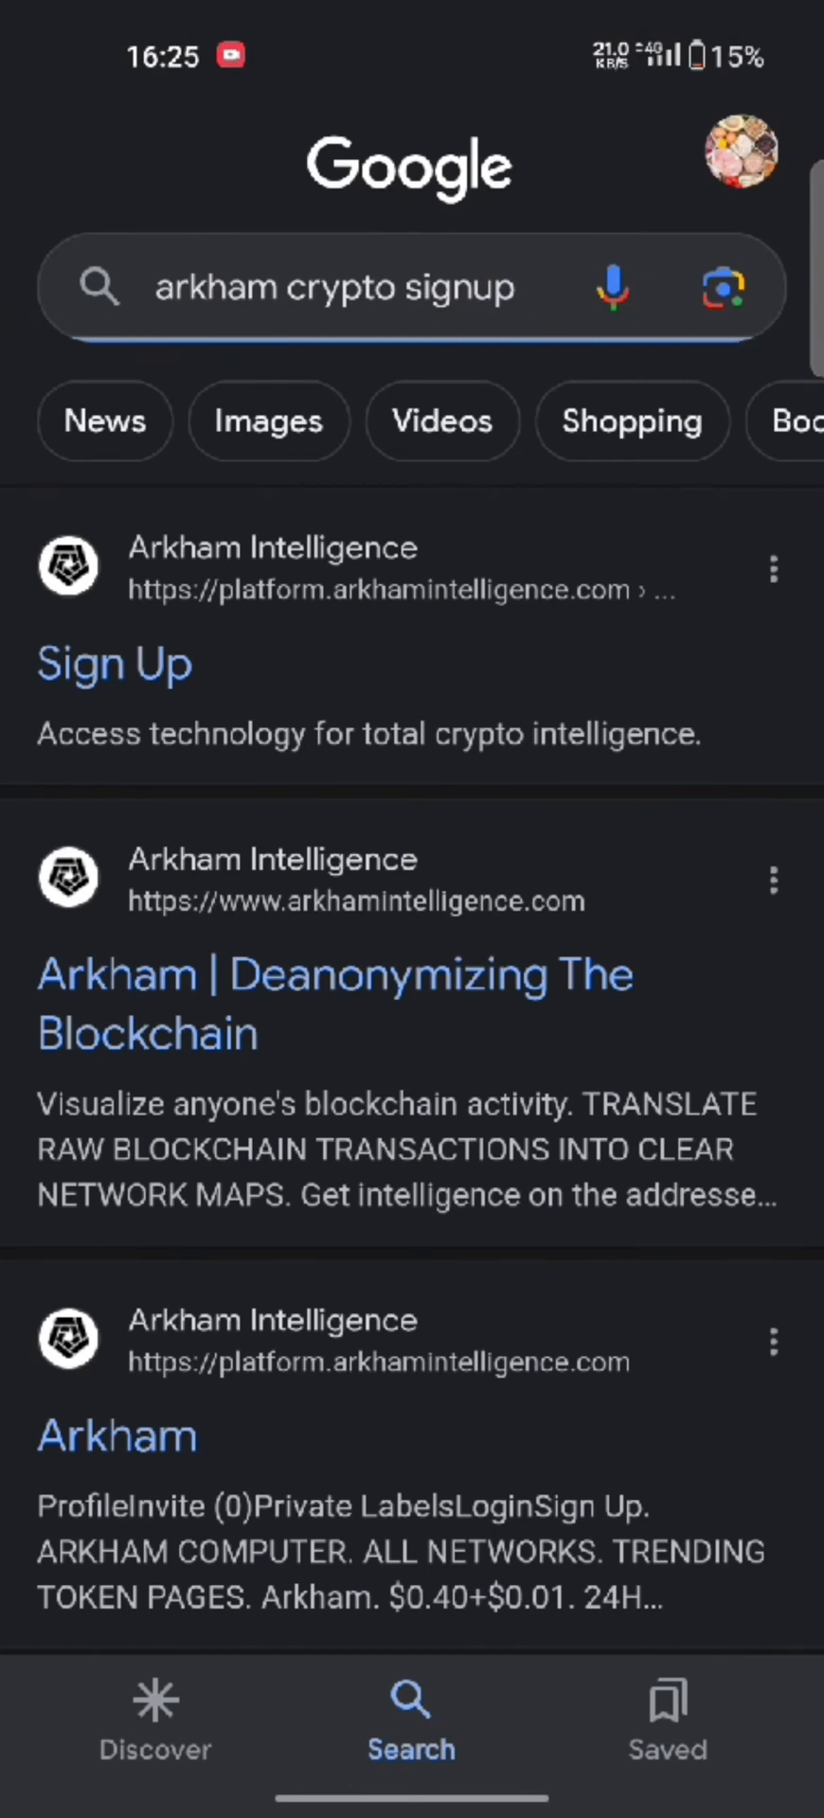
click(115, 663)
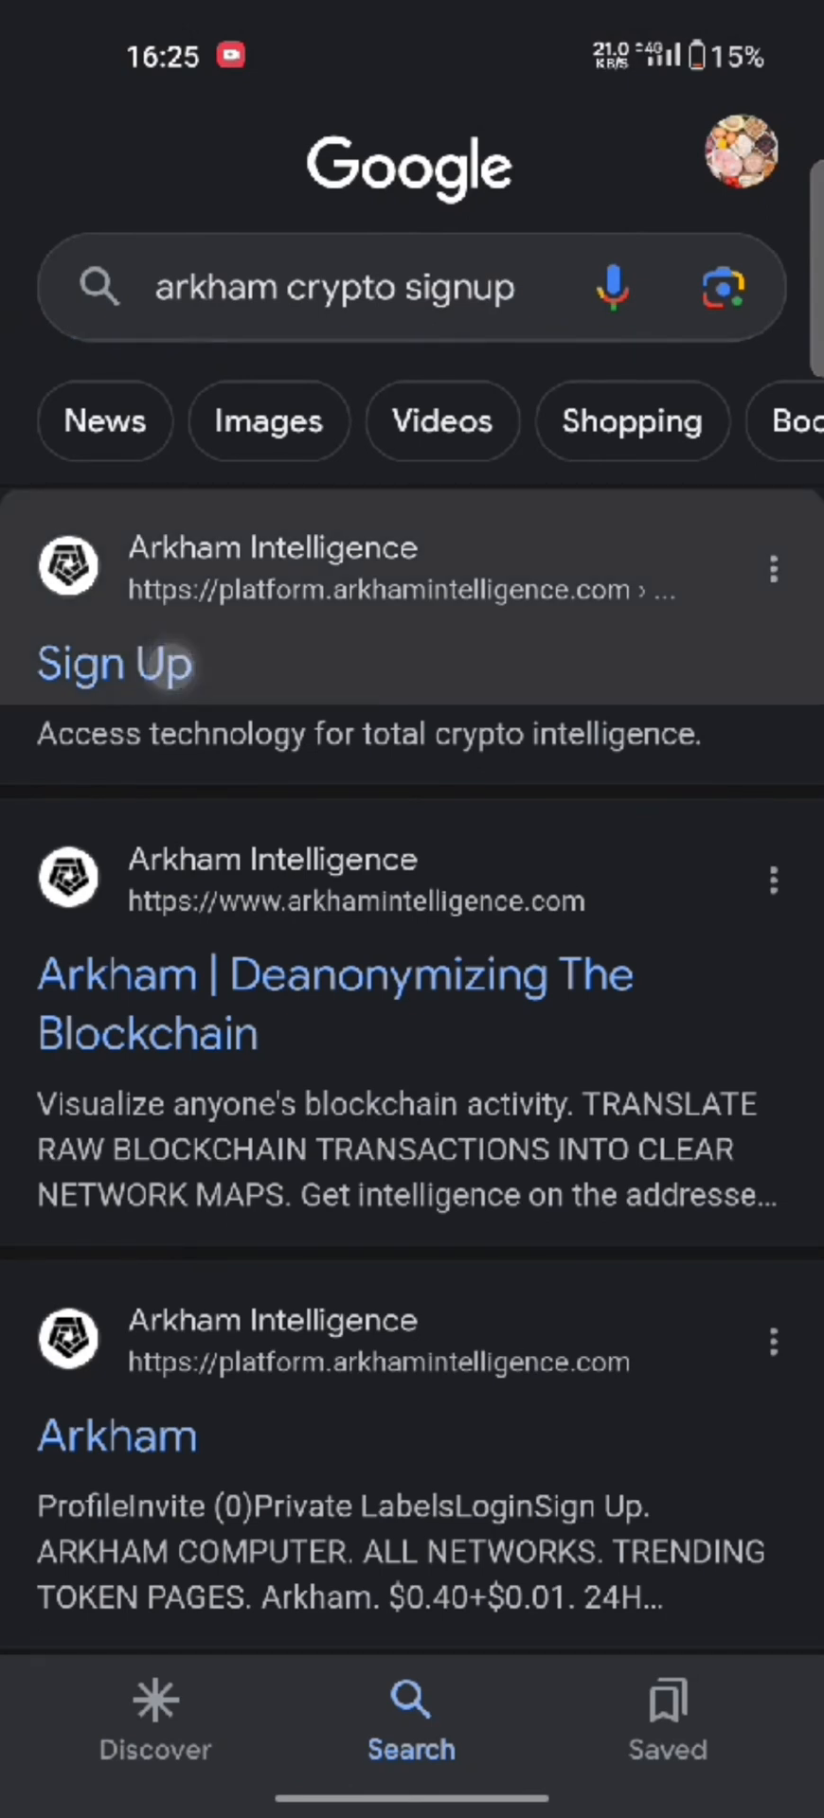
click(116, 662)
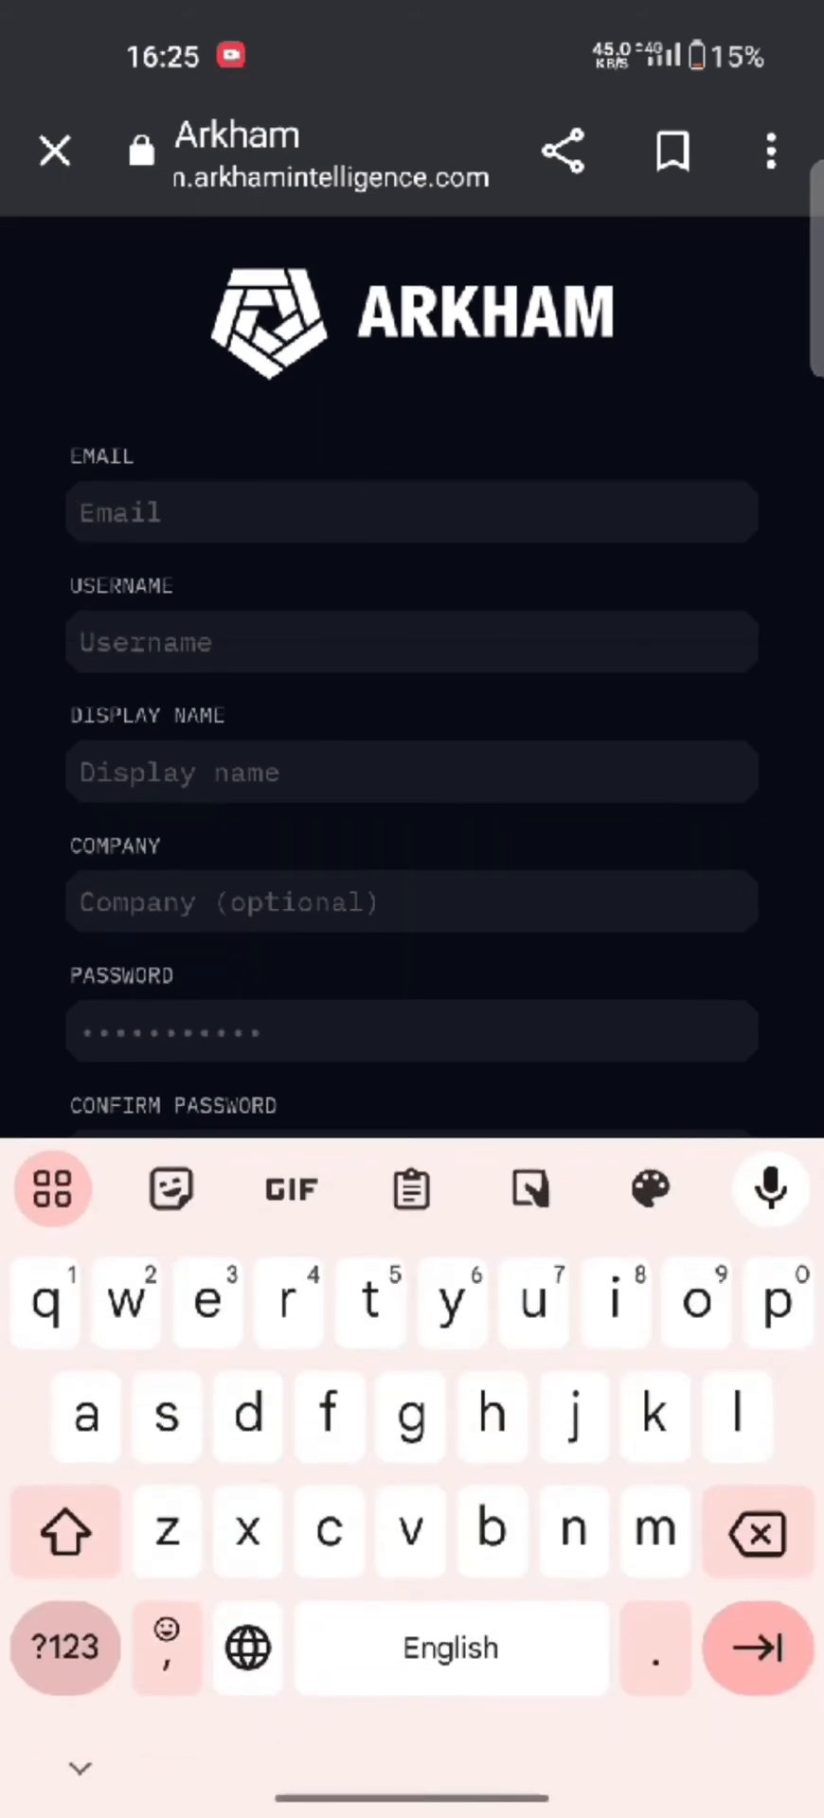
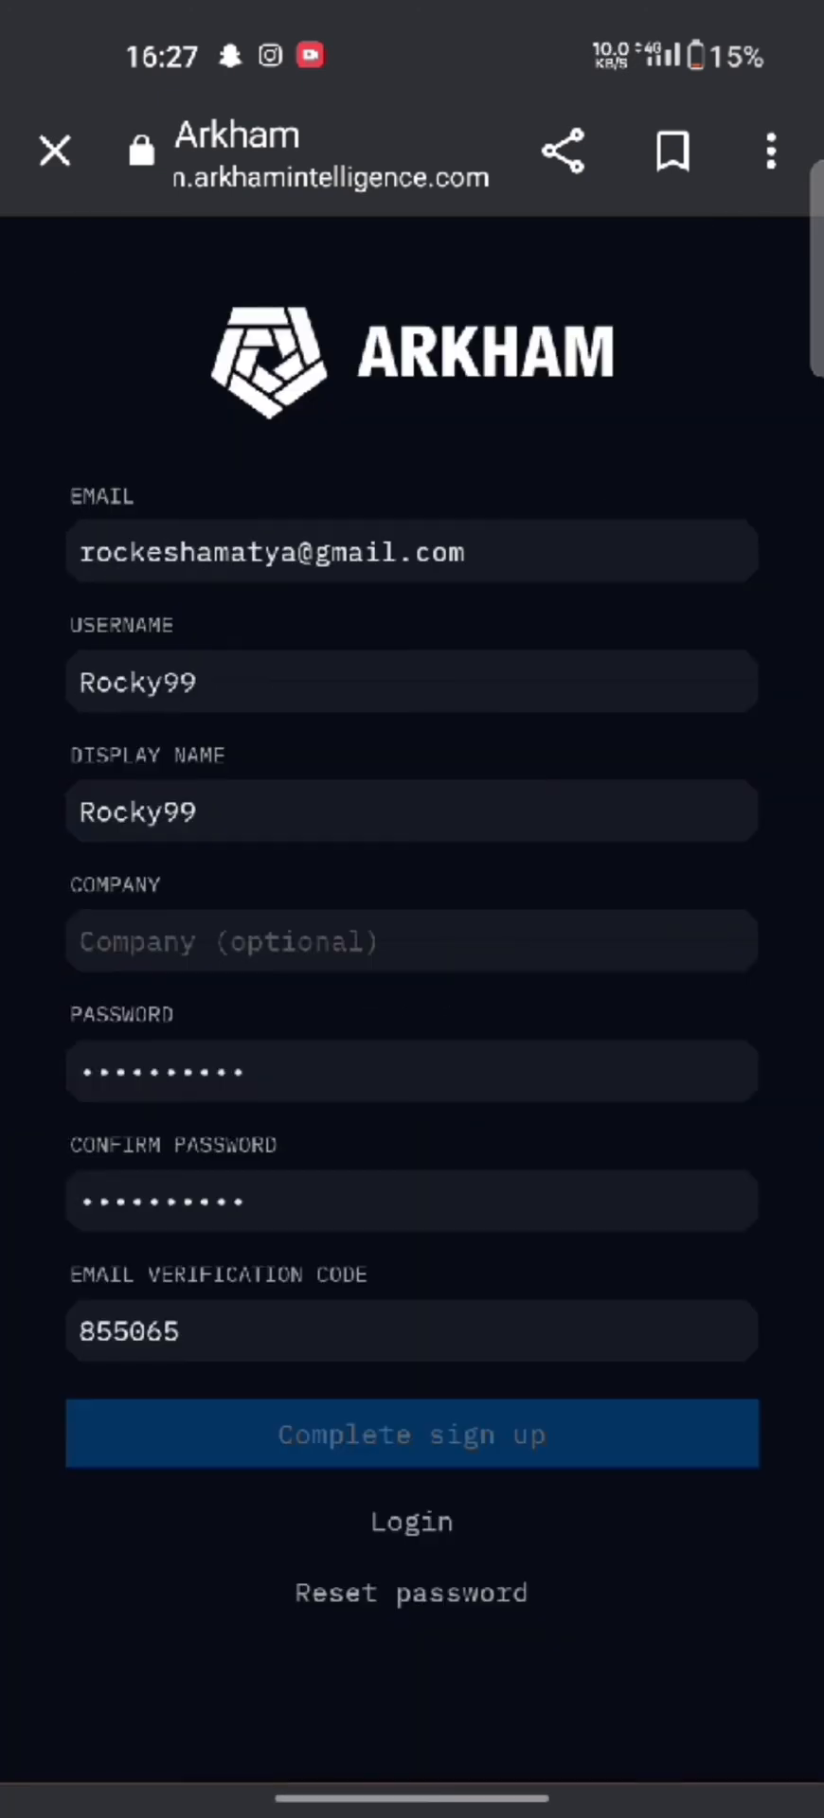
click(640, 882)
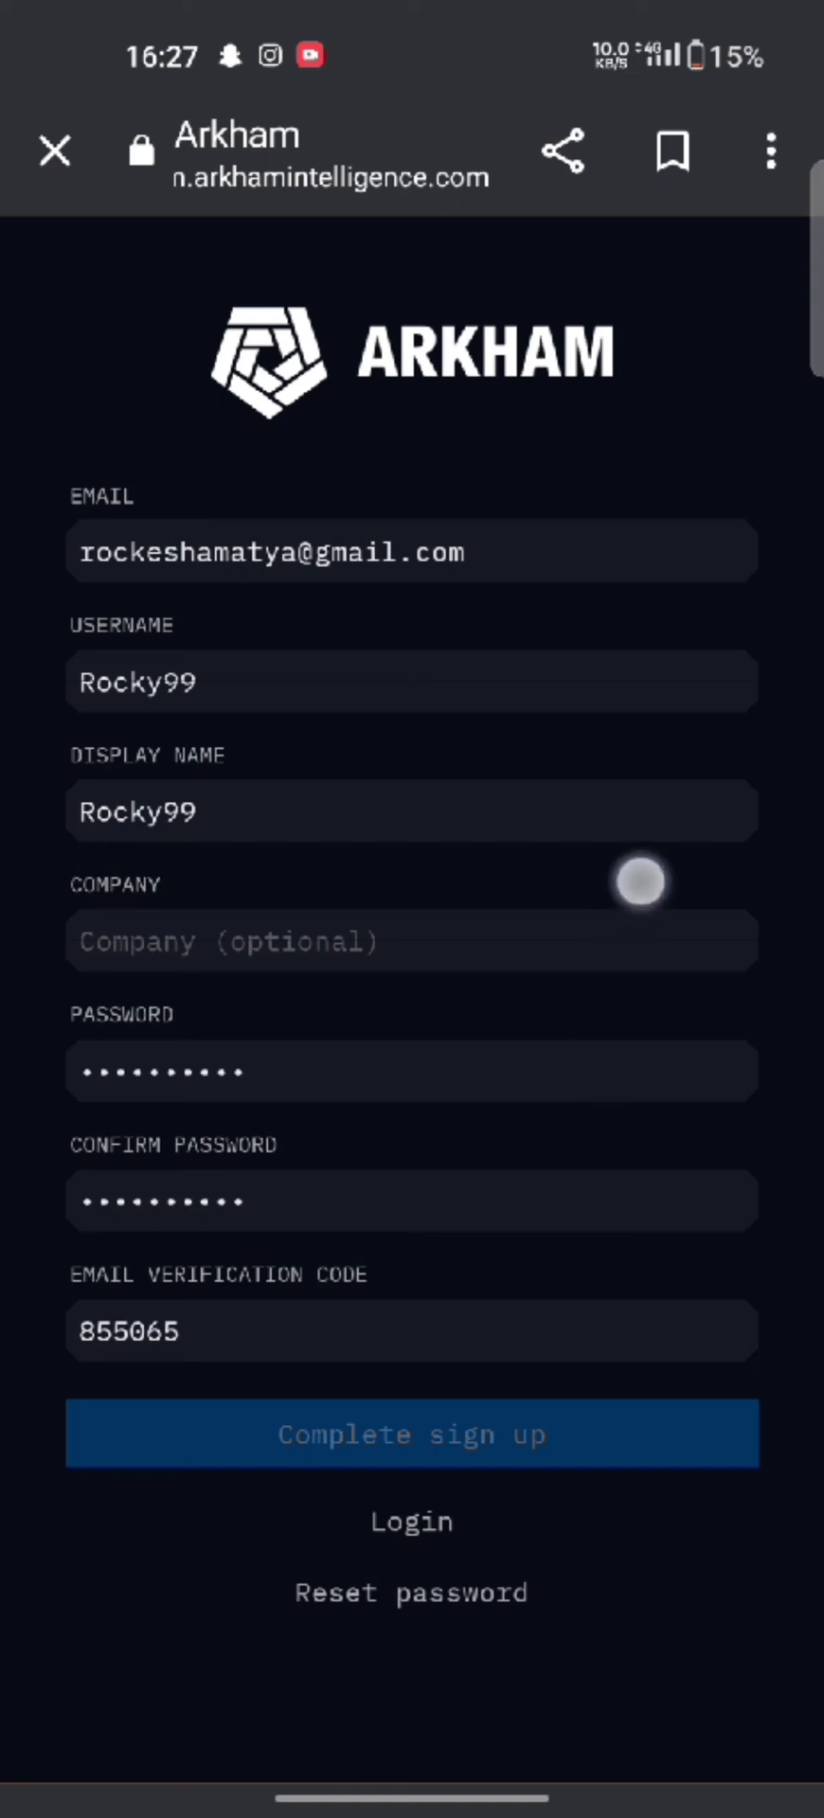
click(413, 1433)
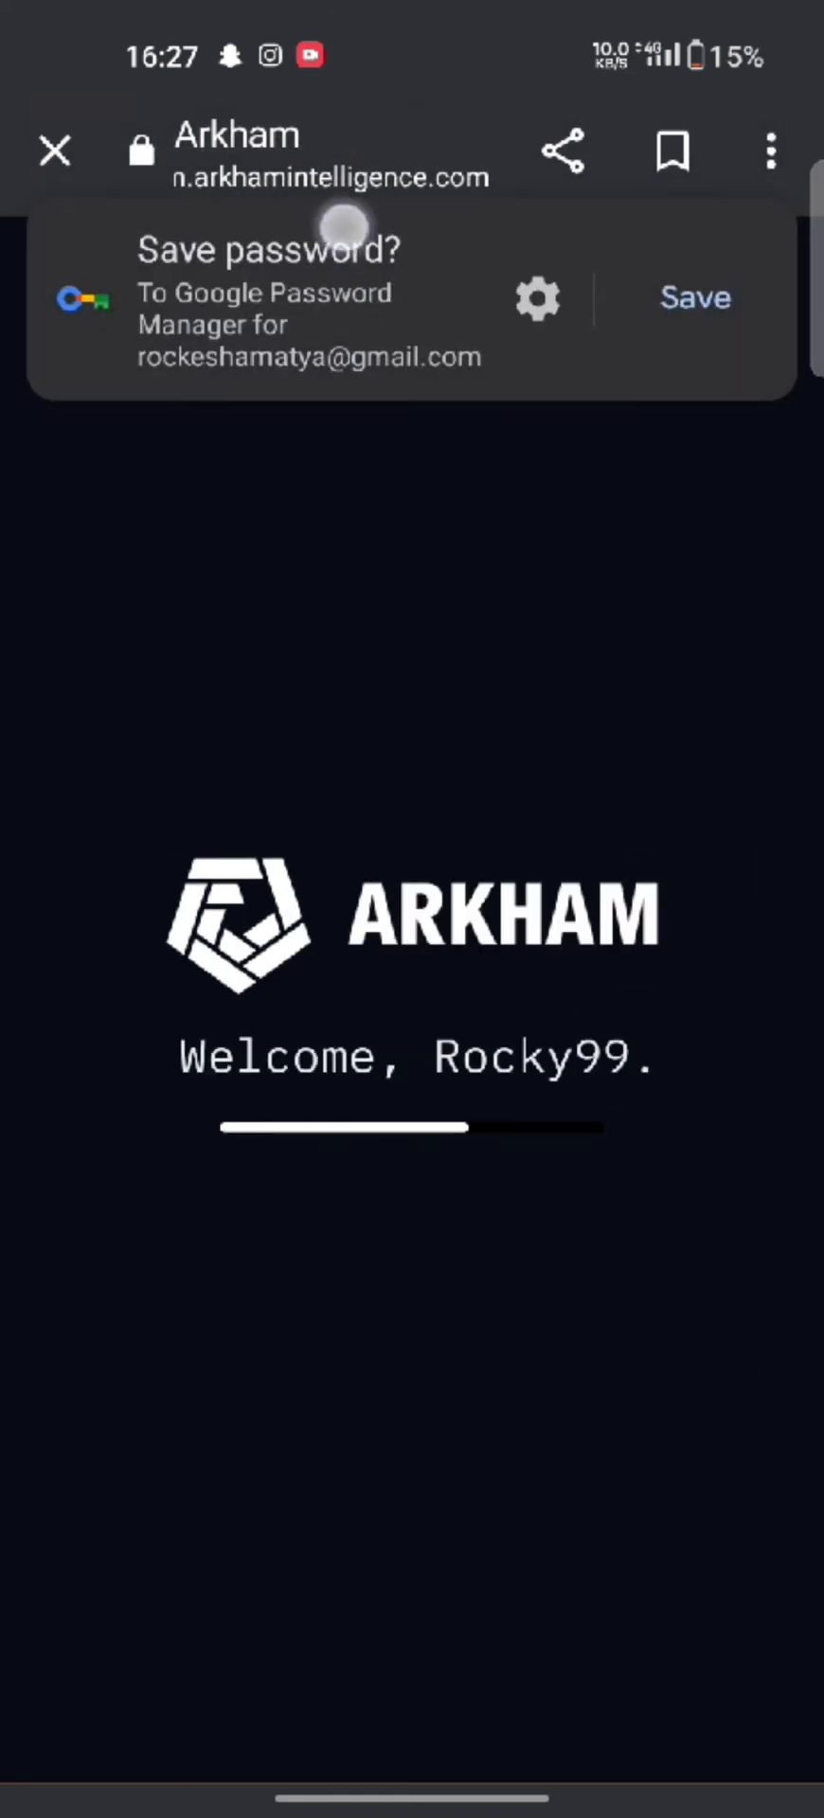